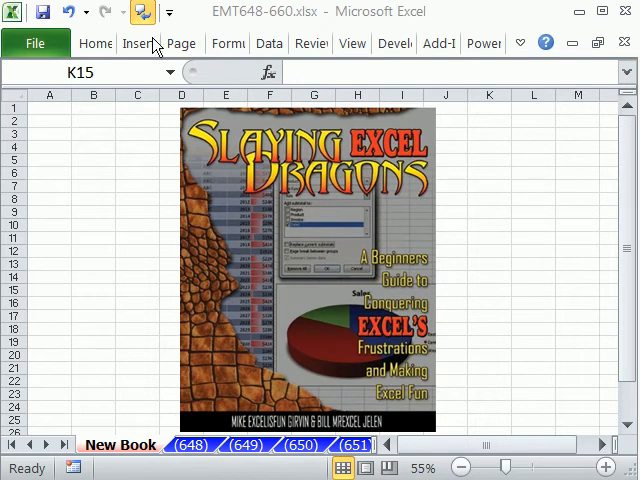
mouse_move(628, 342)
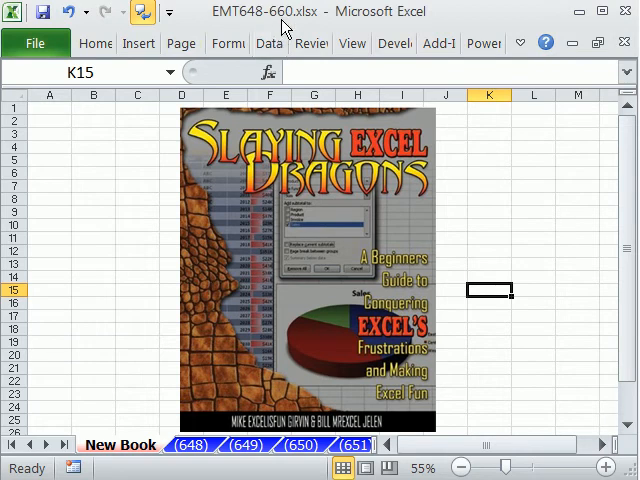
mouse_move(300, 72)
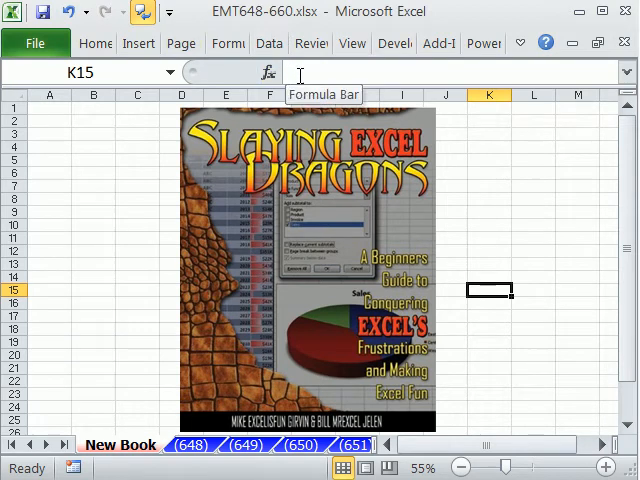
mouse_move(88, 258)
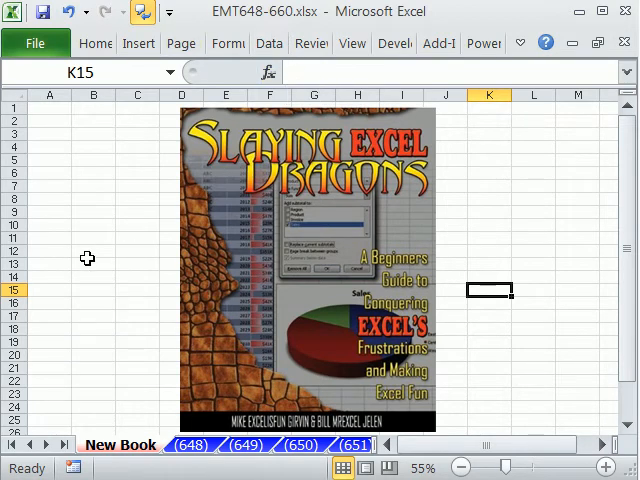
mouse_move(40, 146)
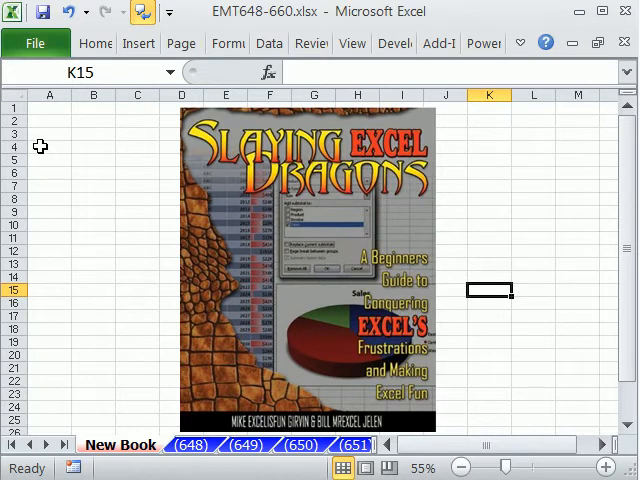
mouse_move(186, 152)
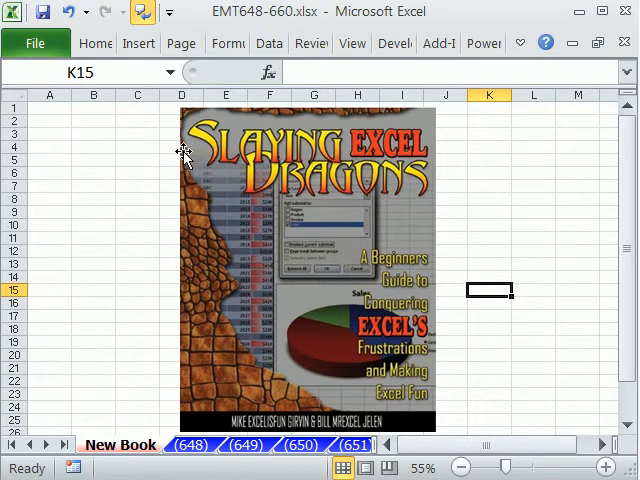
mouse_move(404, 192)
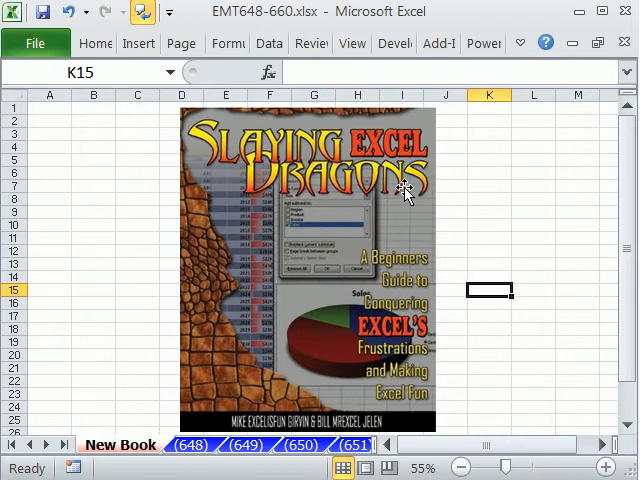
mouse_move(408, 258)
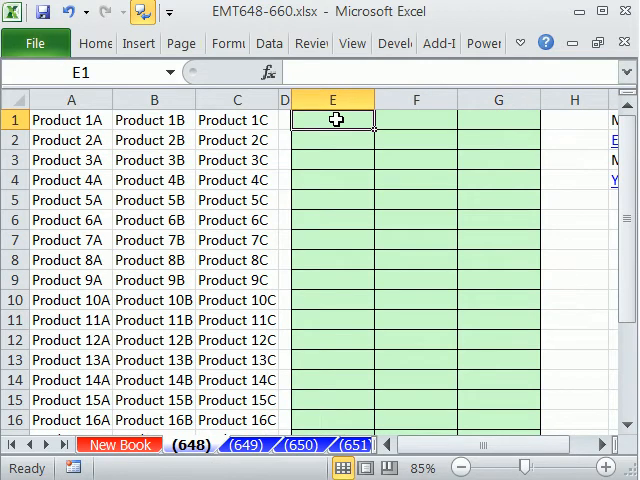
- Highlight the sample labels in A1:C16, then start a formula with = in E1
left_click_drag(72, 120, 236, 140)
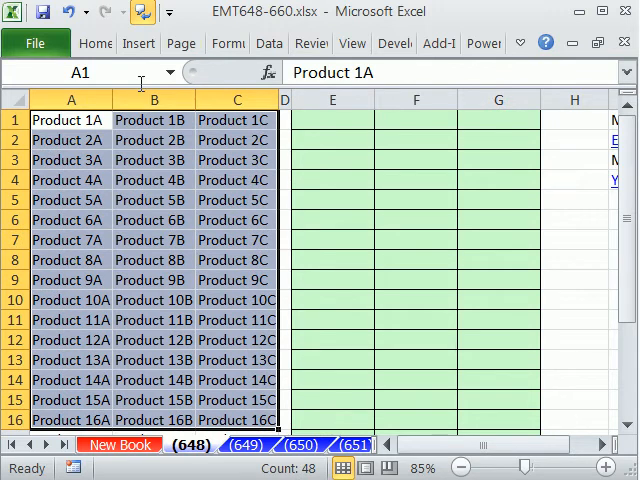
mouse_move(70, 130)
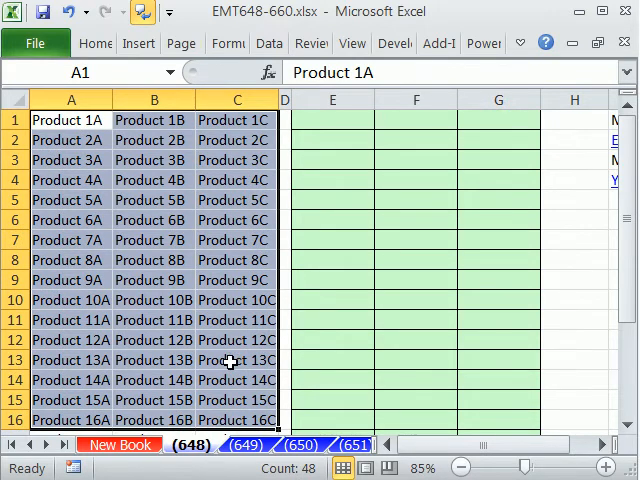
left_click(332, 120)
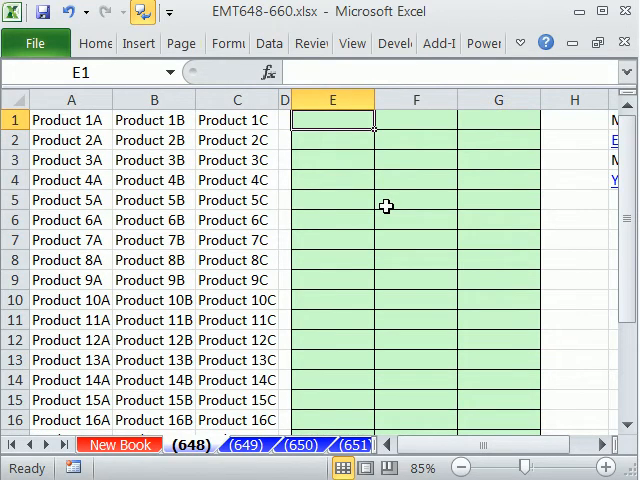
type("=")
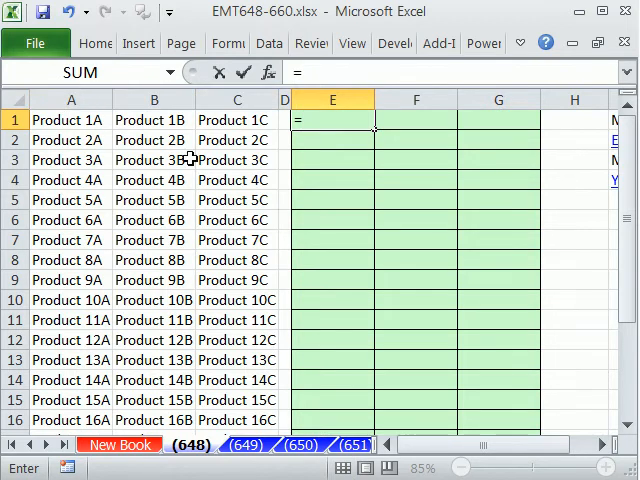
mouse_move(162, 126)
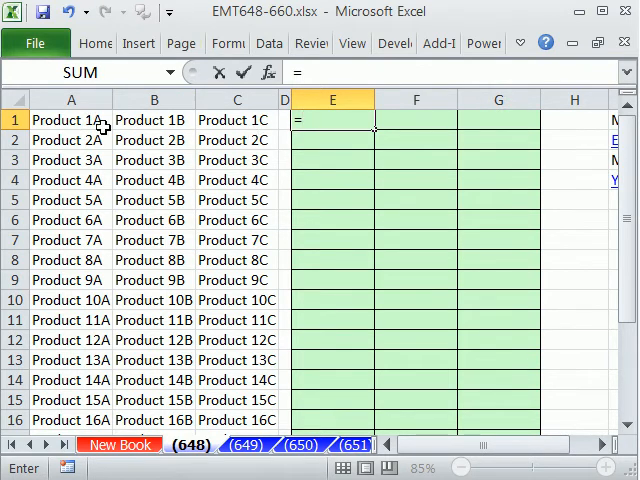
mouse_move(80, 144)
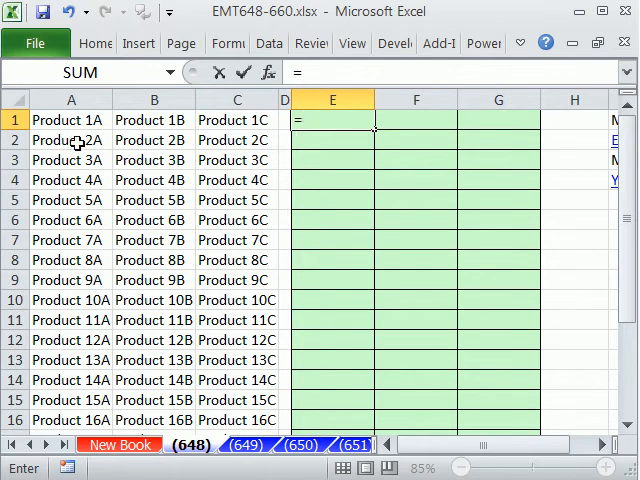
mouse_move(284, 284)
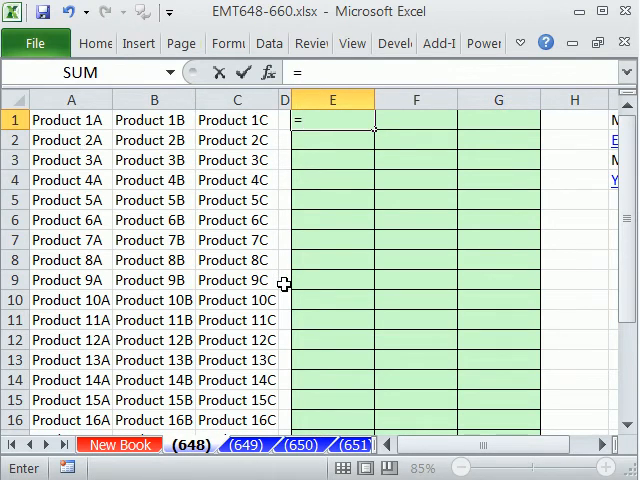
- Restart E1's formula as ="Product "&ROWS( to join the text to a row count
key("Escape")
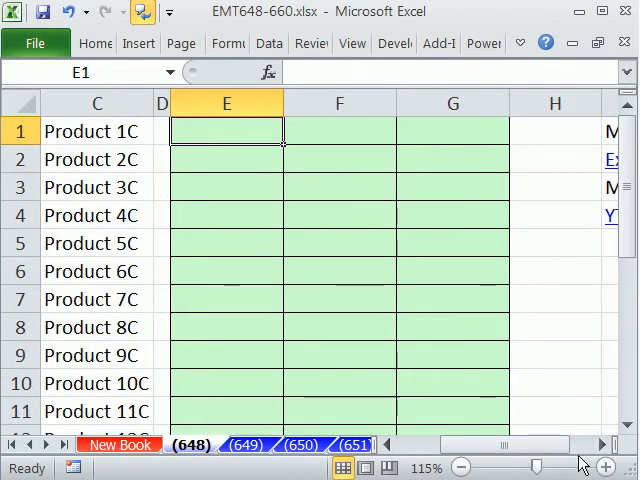
type("=pr")
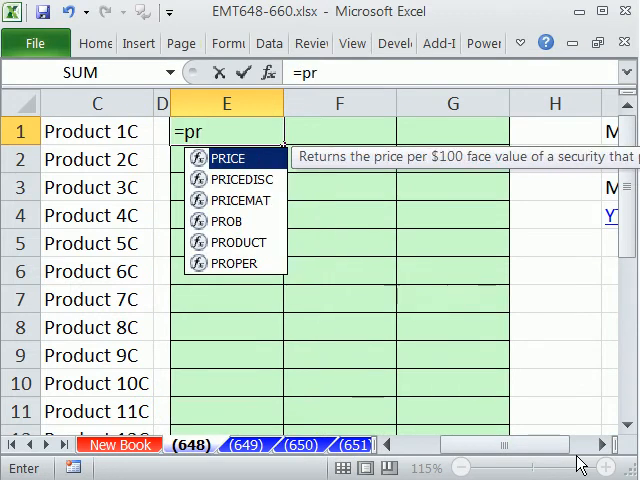
type("\"P")
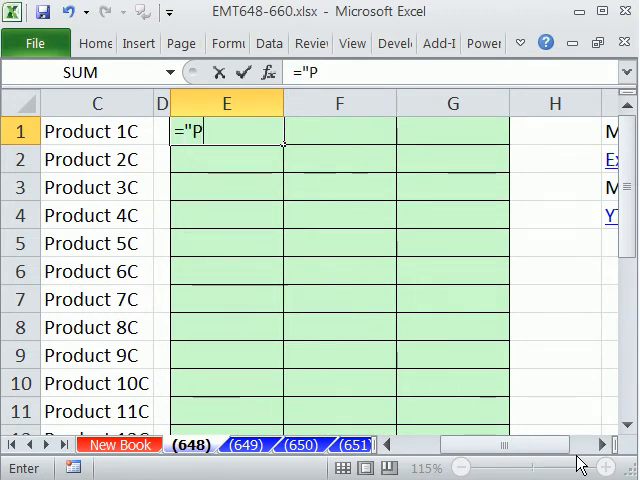
type("roduct")
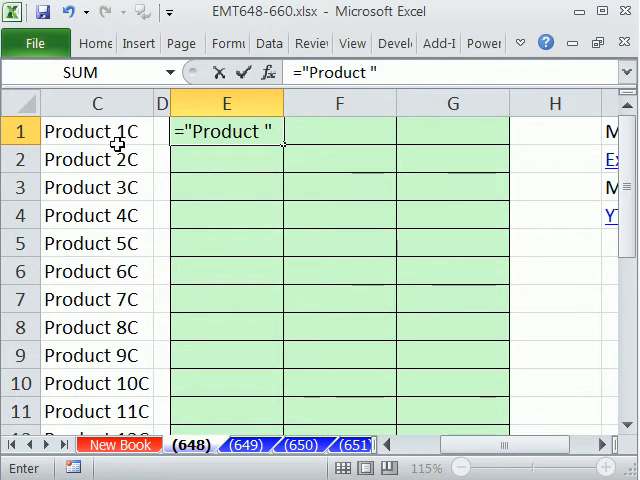
mouse_move(552, 158)
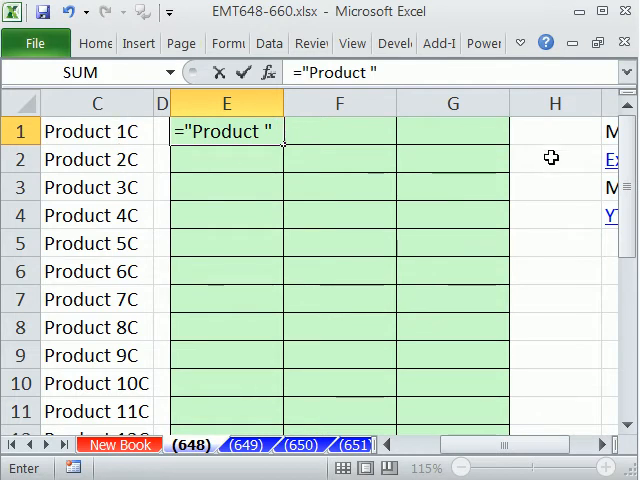
type("&")
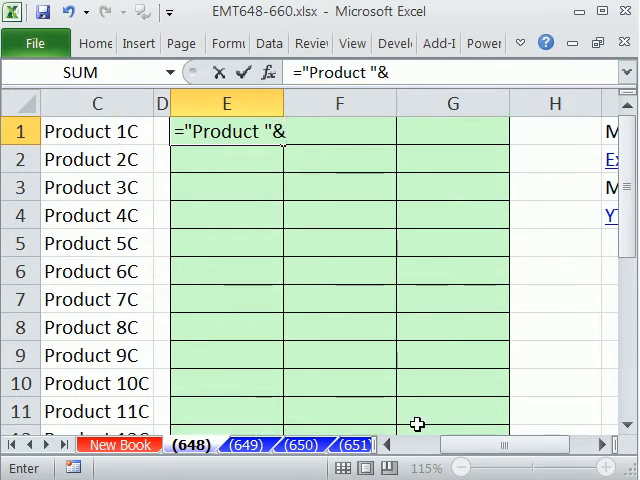
type("ROWS(")
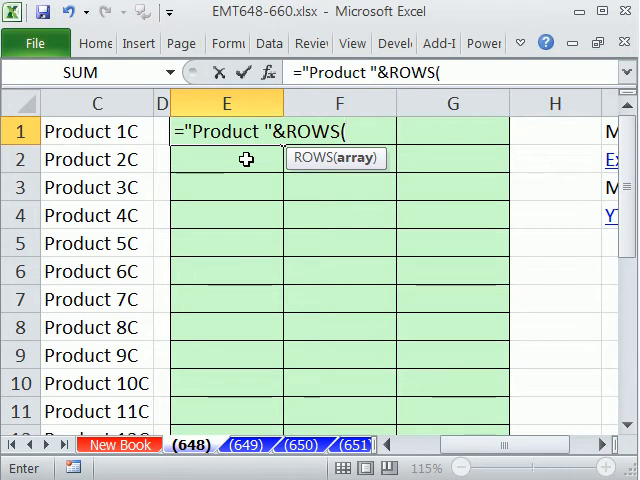
- Complete ="Product "&ROWS(E$1:E1) and enter it across E1:G2 to show Product 1 and Product 2
type("E$")
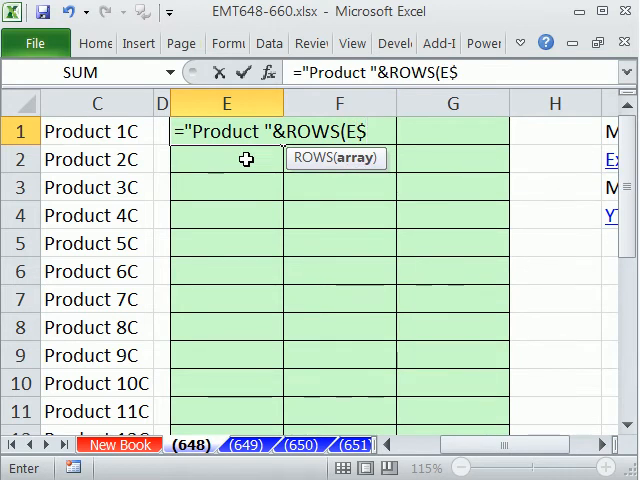
type("1:")
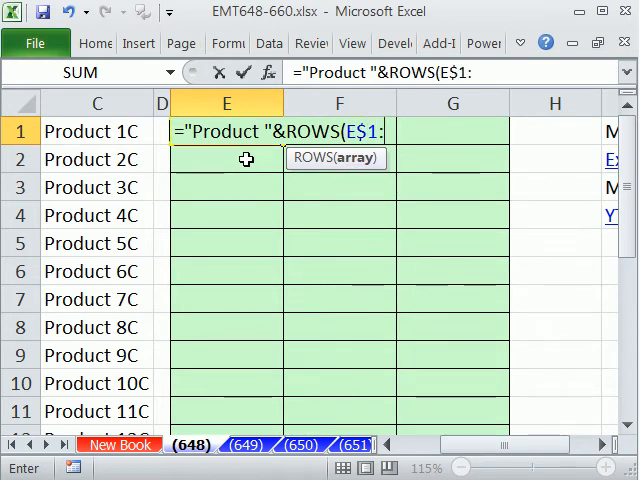
type("E1)")
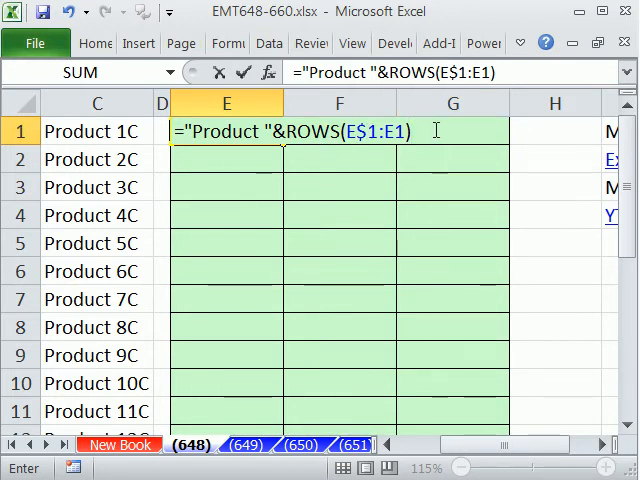
mouse_move(364, 164)
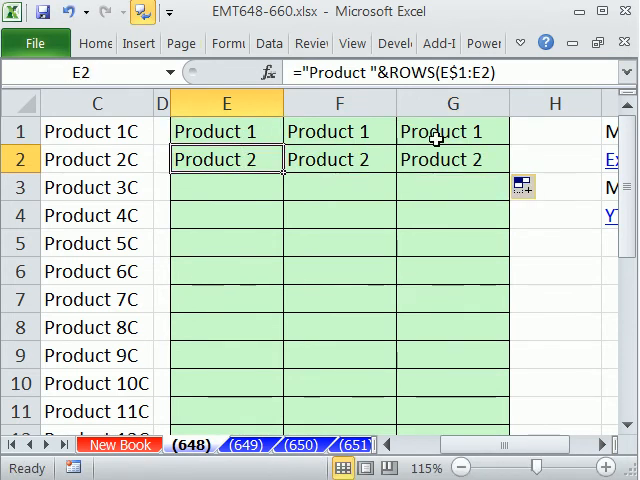
double_click(224, 132)
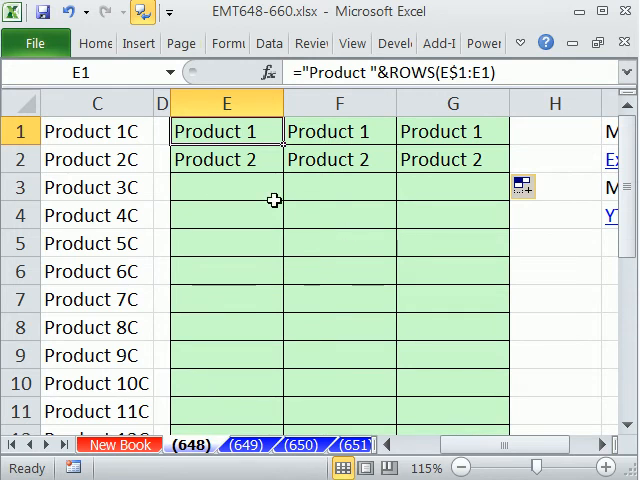
- Begin a trial formula =CHAR(65+ in E4 after testing codes 65 and 66
left_click(224, 216)
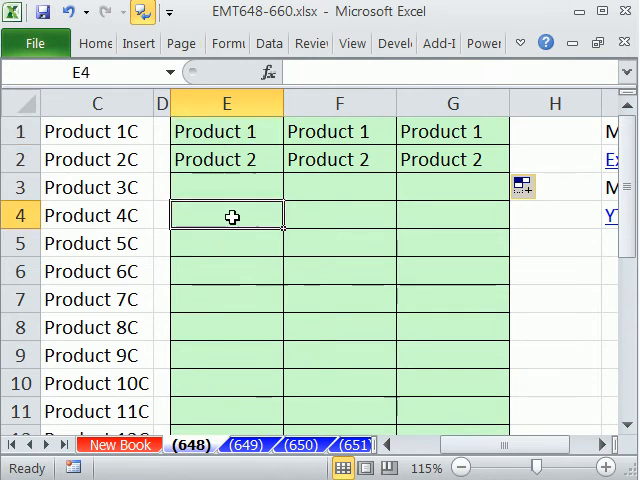
type("=CHAR(")
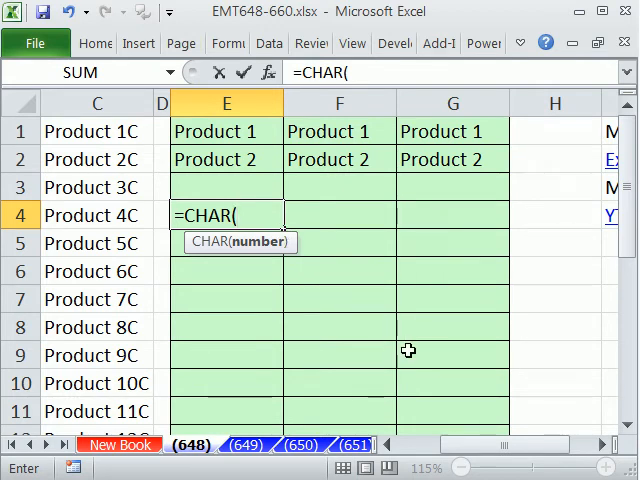
type("65")
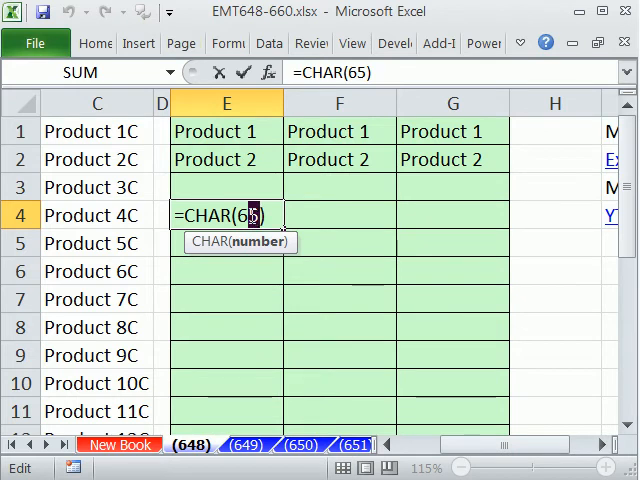
type("6")
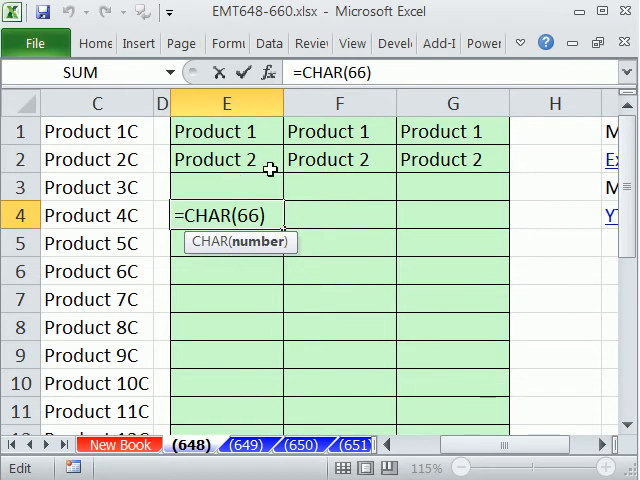
mouse_move(416, 230)
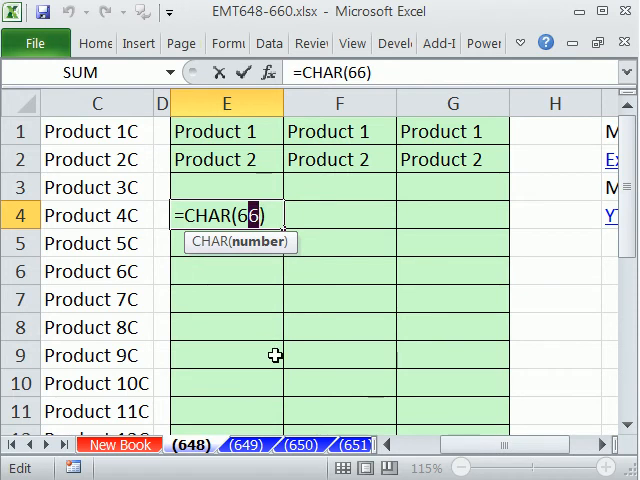
type("5")
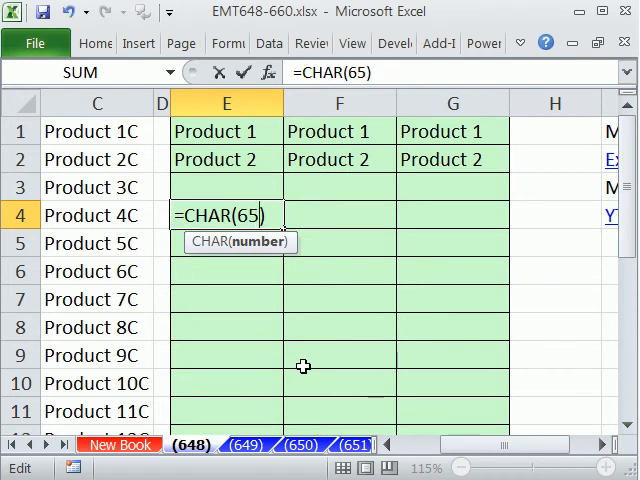
type("+")
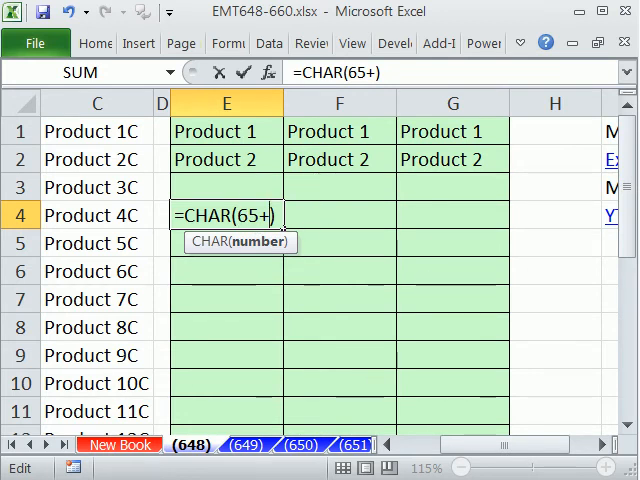
- Complete =CHAR(65+COLUMNS($E1:E1)-1) across E4:G4 so it returns A, B and C
type("column")
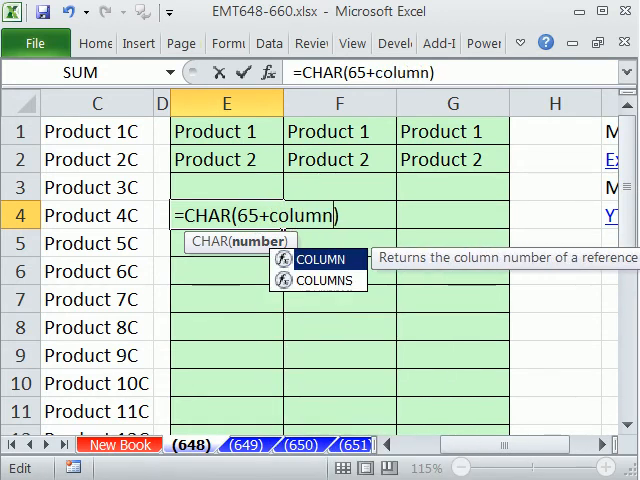
double_click(324, 280)
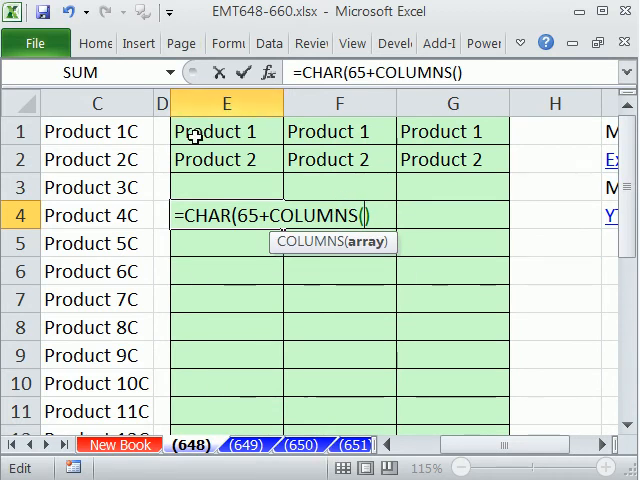
mouse_move(344, 268)
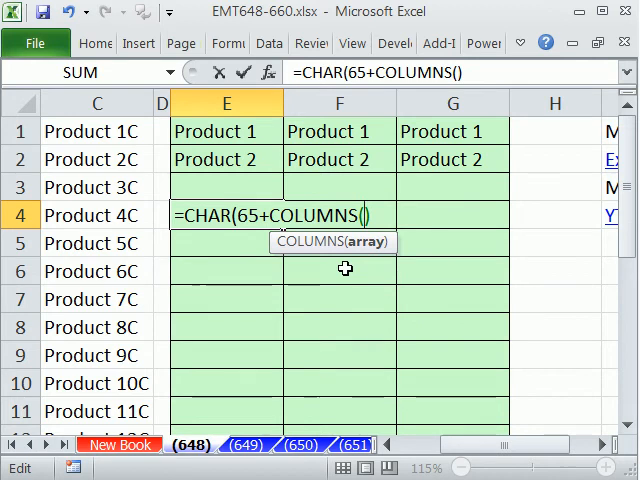
type("$")
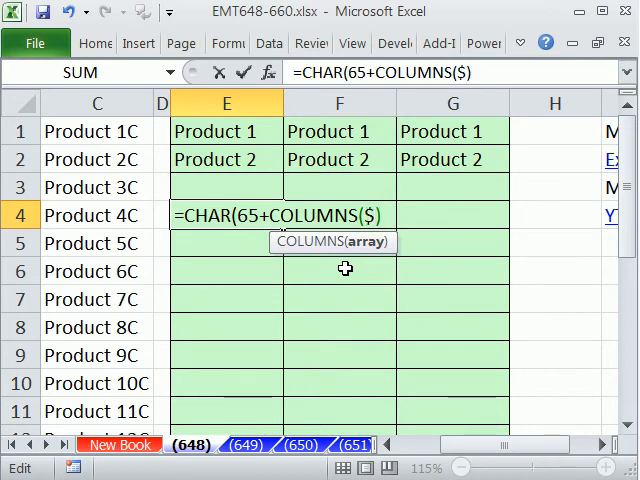
type("E1:E")
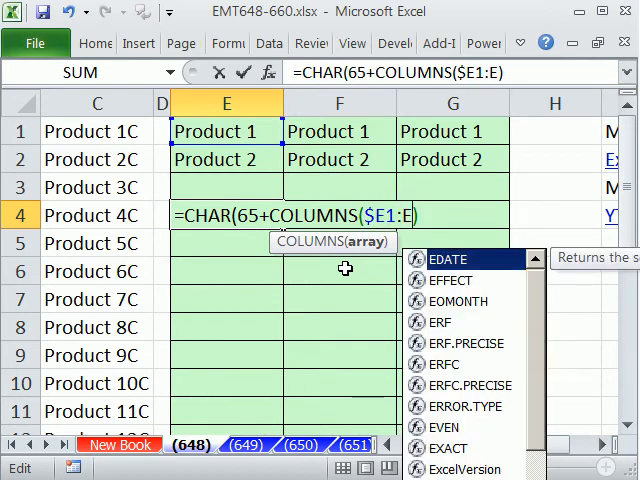
type("1))")
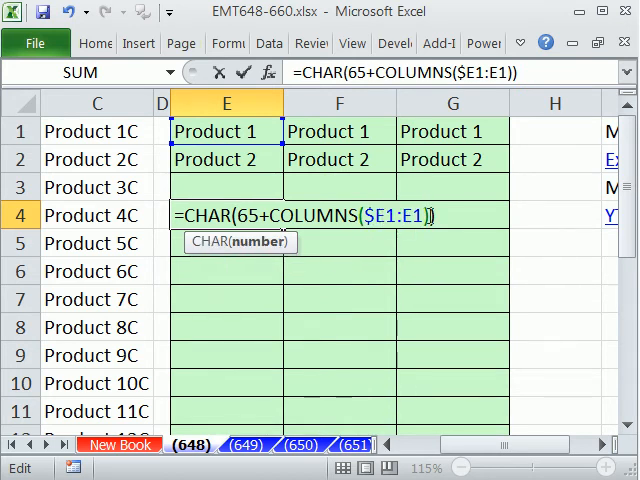
type("-")
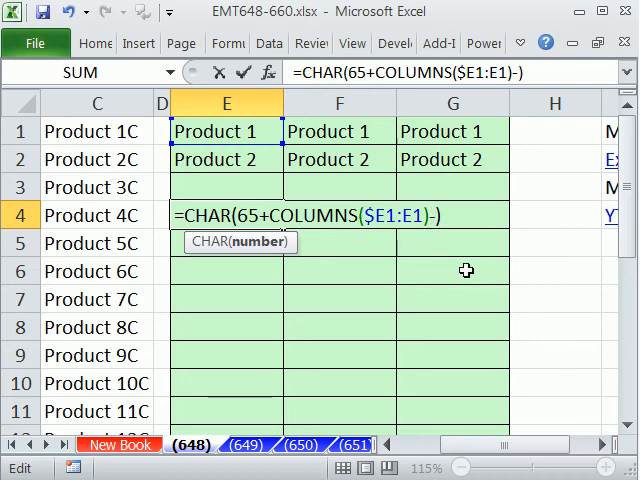
type("1")
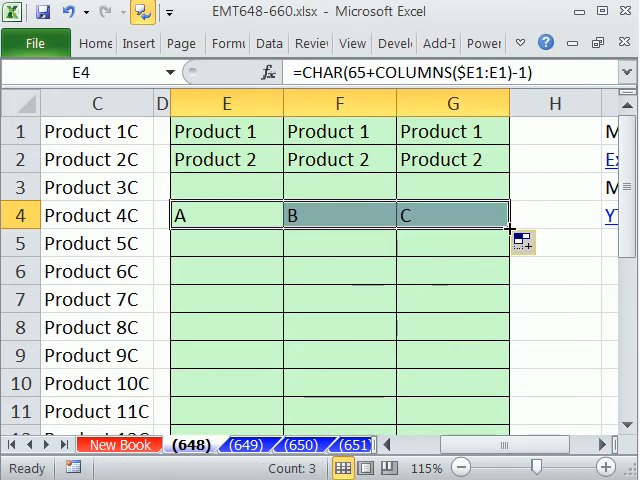
- Copy the letter formula to row 5, then clear the trial formulas from E4:G5
left_click_drag(512, 228, 512, 256)
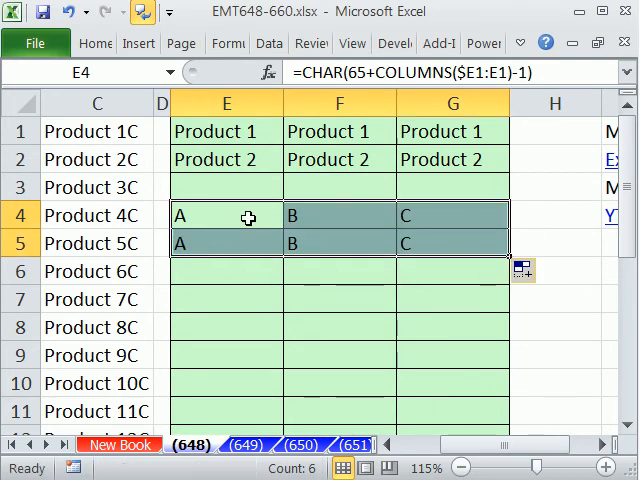
double_click(224, 216)
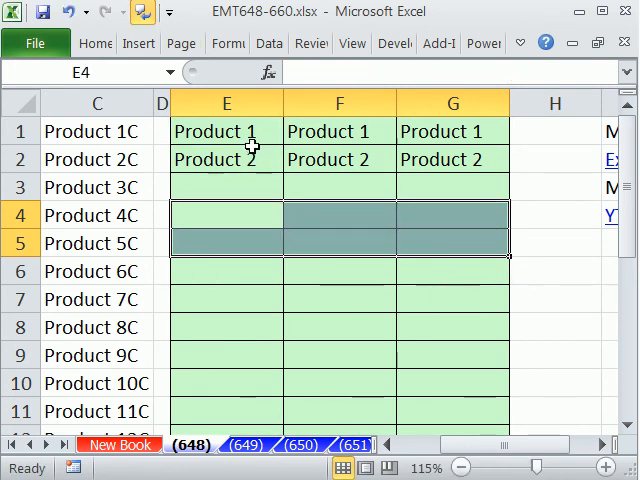
- Append &CHAR(65+COLUMNS($E1:E1)-1) to E1's formula so it shows Product 1A
left_click(226, 132)
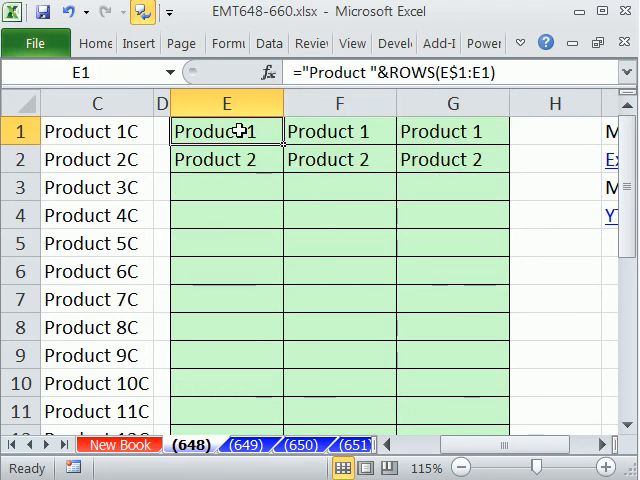
double_click(224, 132)
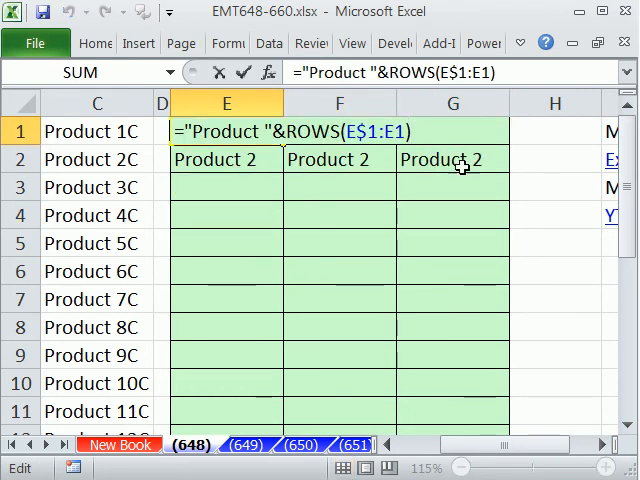
type("&")
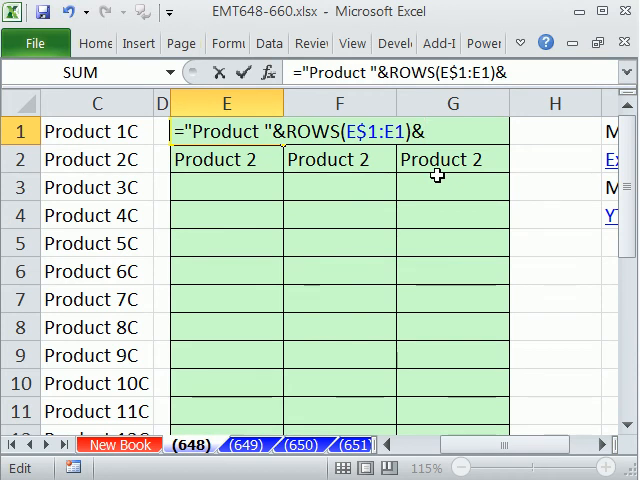
type("&CHAR(65+COLUMNS($E1:E1)-1)")
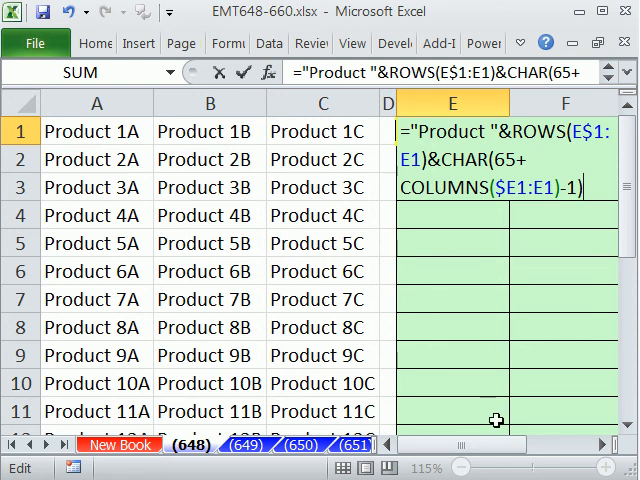
left_click(604, 444)
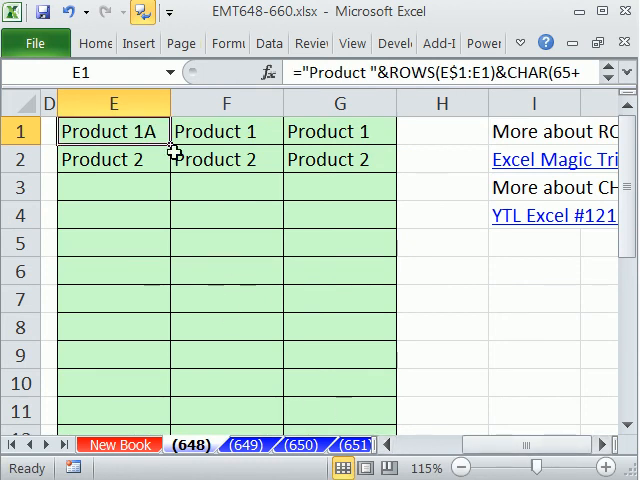
- Copy the combined formula across and down E:G to produce Product 1A through Product 11C
left_click_drag(170, 144, 400, 290)
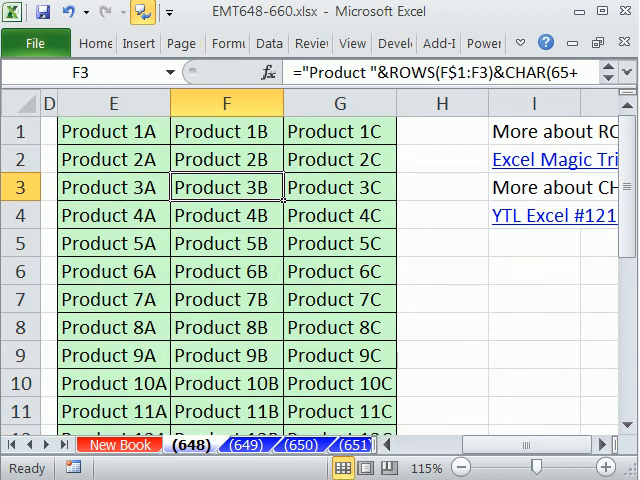
mouse_move(308, 284)
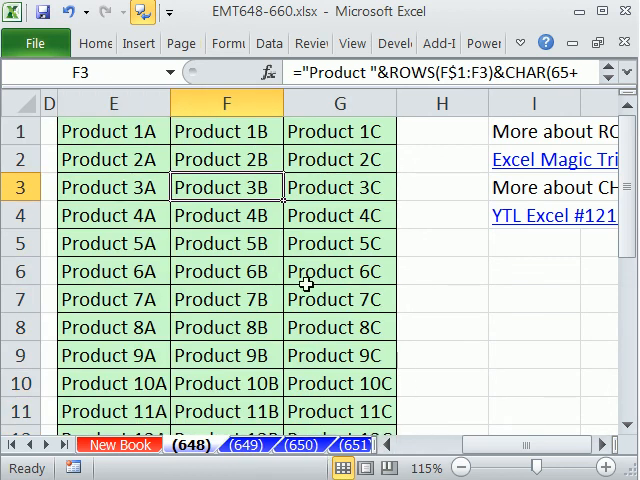